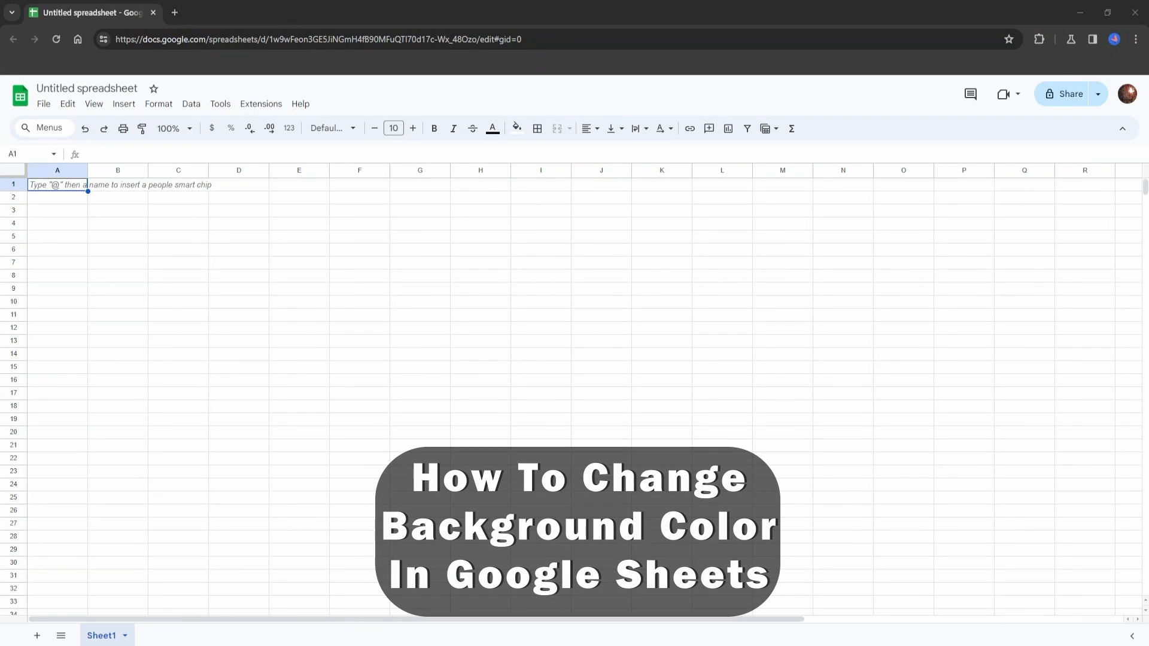
# - Click into the blank grid, then select the entire sheet with the select-all corner
pyautogui.click(359, 327)
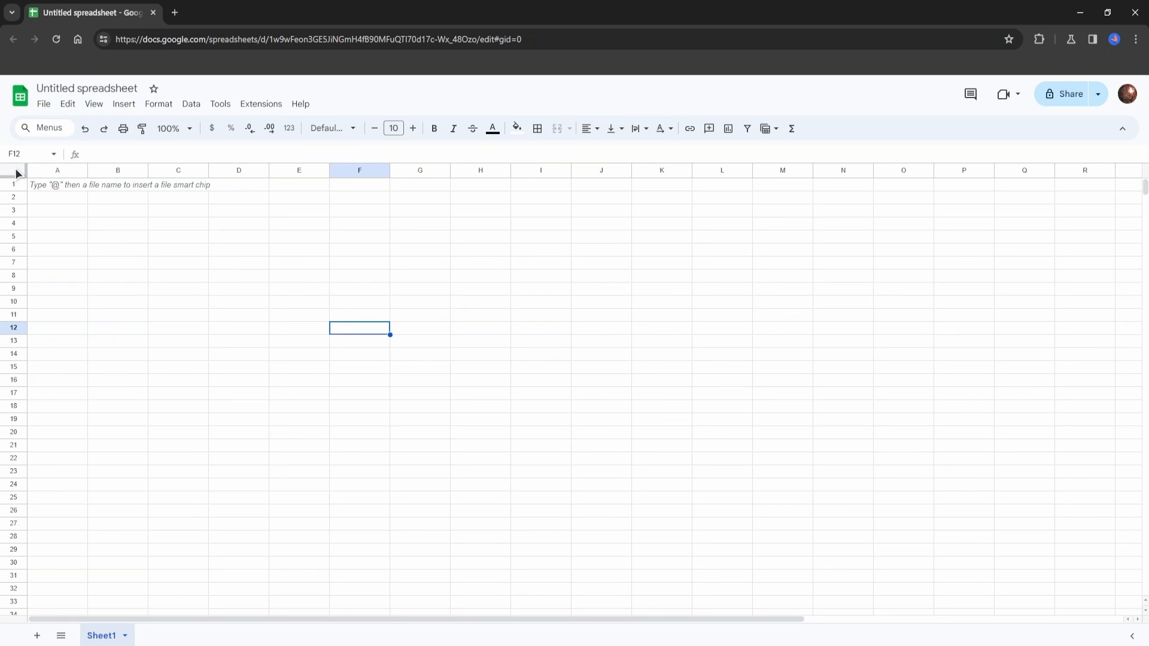
pyautogui.click(13, 174)
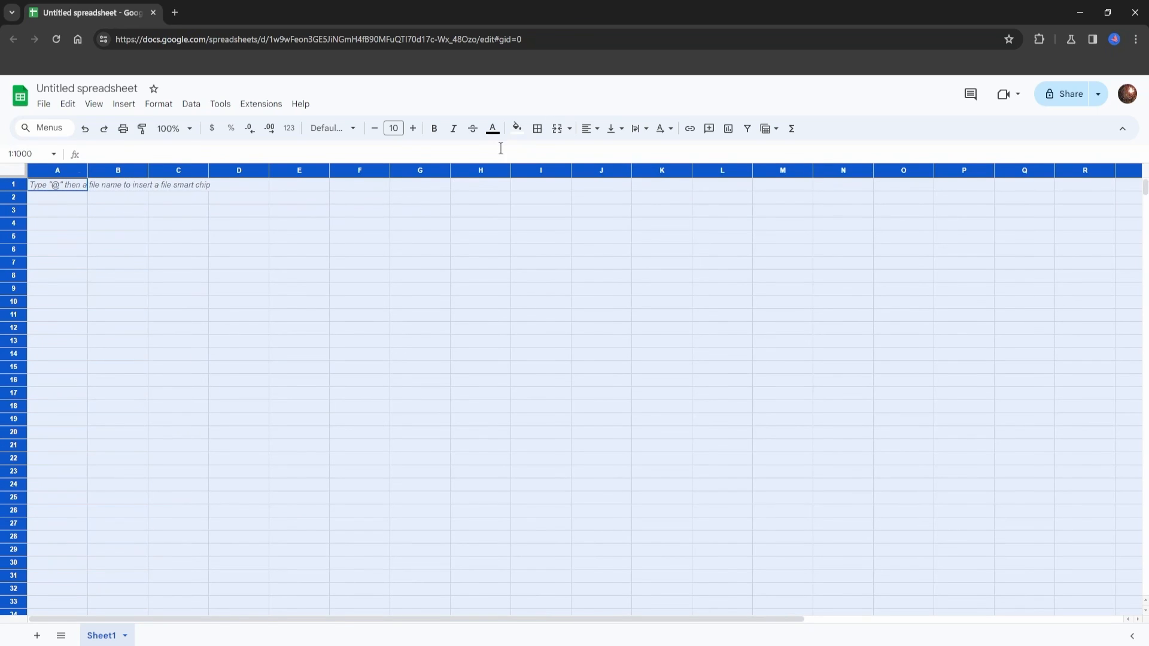
pyautogui.moveTo(516, 128)
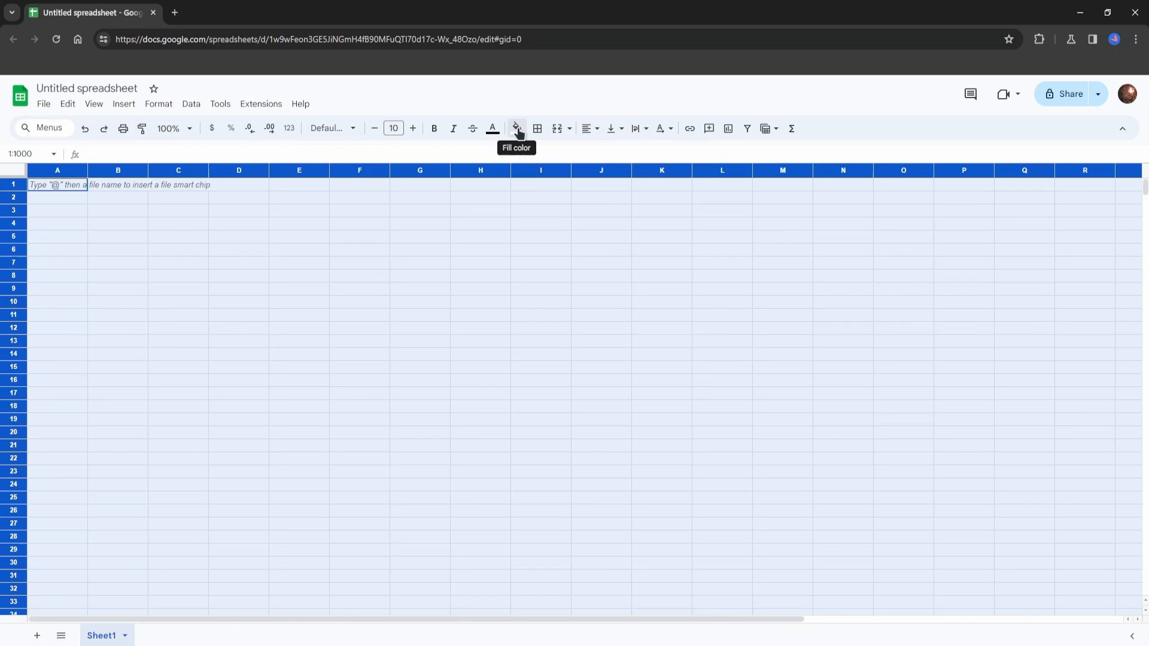
# - Apply a light orange Fill color swatch to all selected cells
pyautogui.click(516, 128)
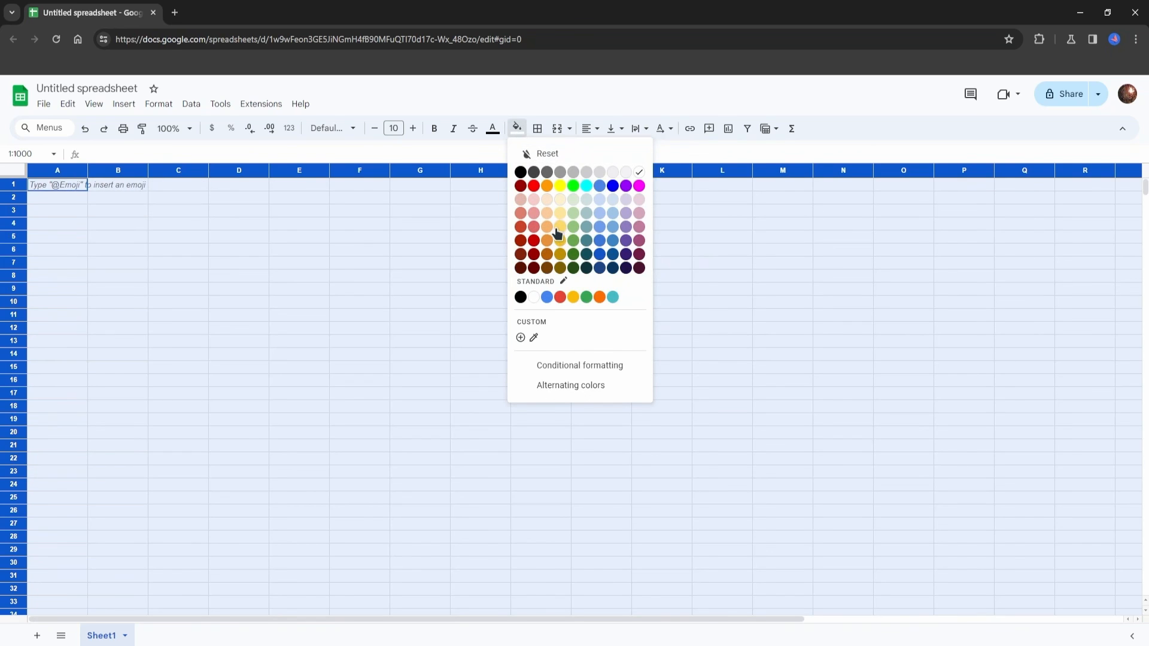
pyautogui.click(560, 226)
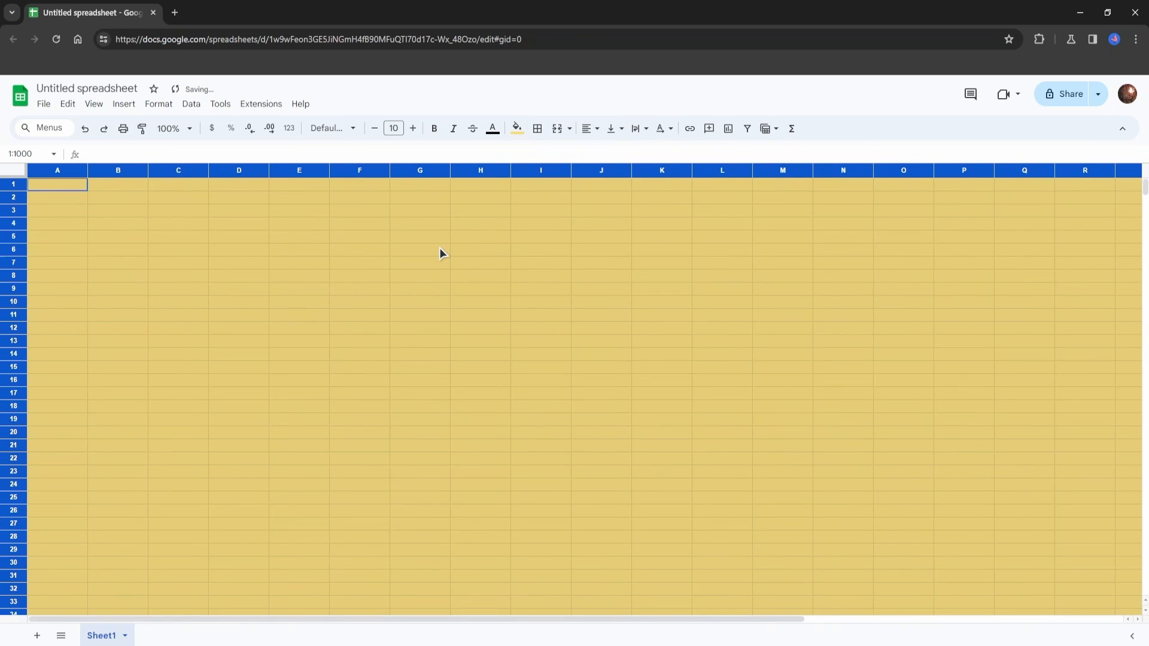
pyautogui.moveTo(410, 267)
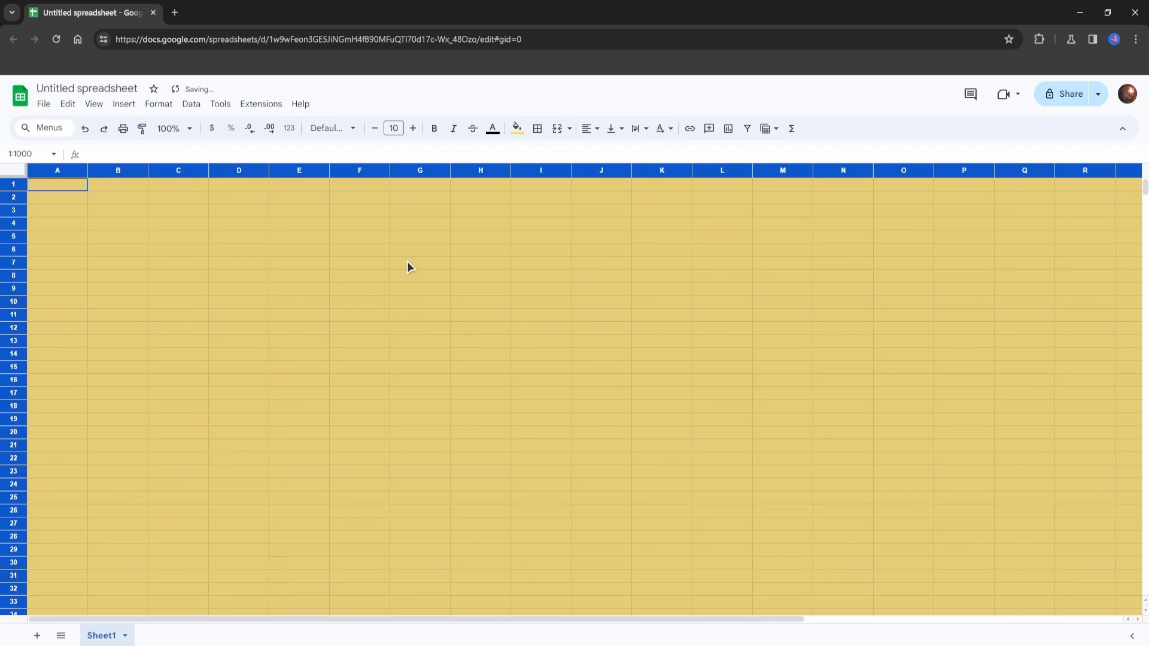
pyautogui.moveTo(252, 288)
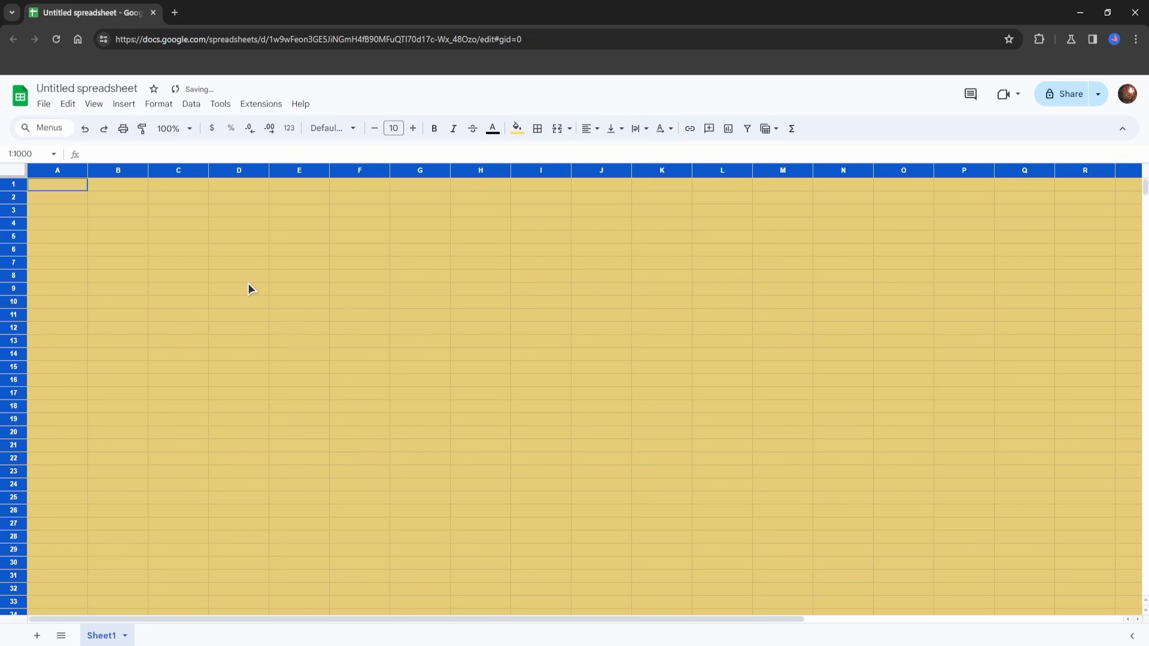
pyautogui.moveTo(235, 290)
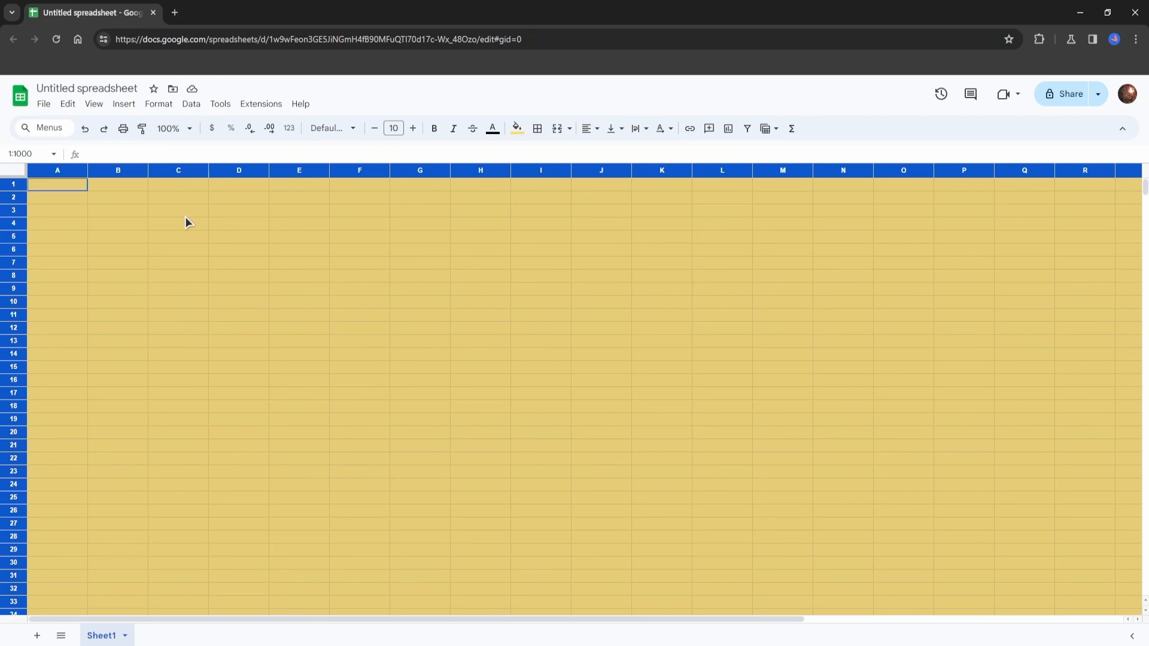
pyautogui.moveTo(190, 306)
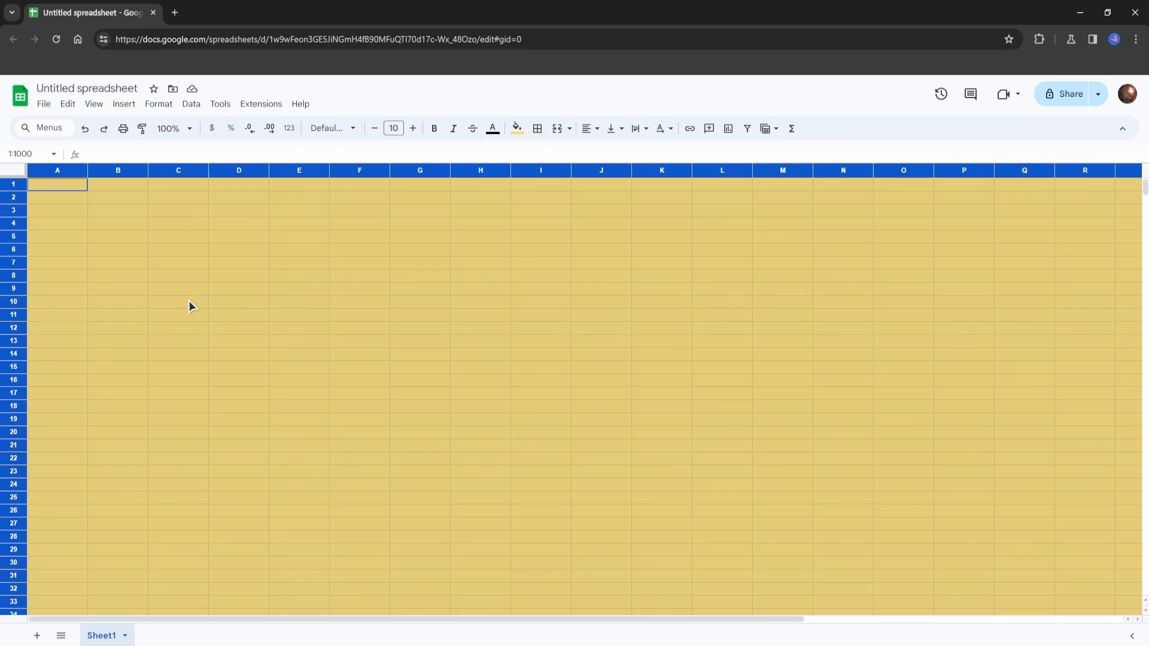
pyautogui.moveTo(149, 324)
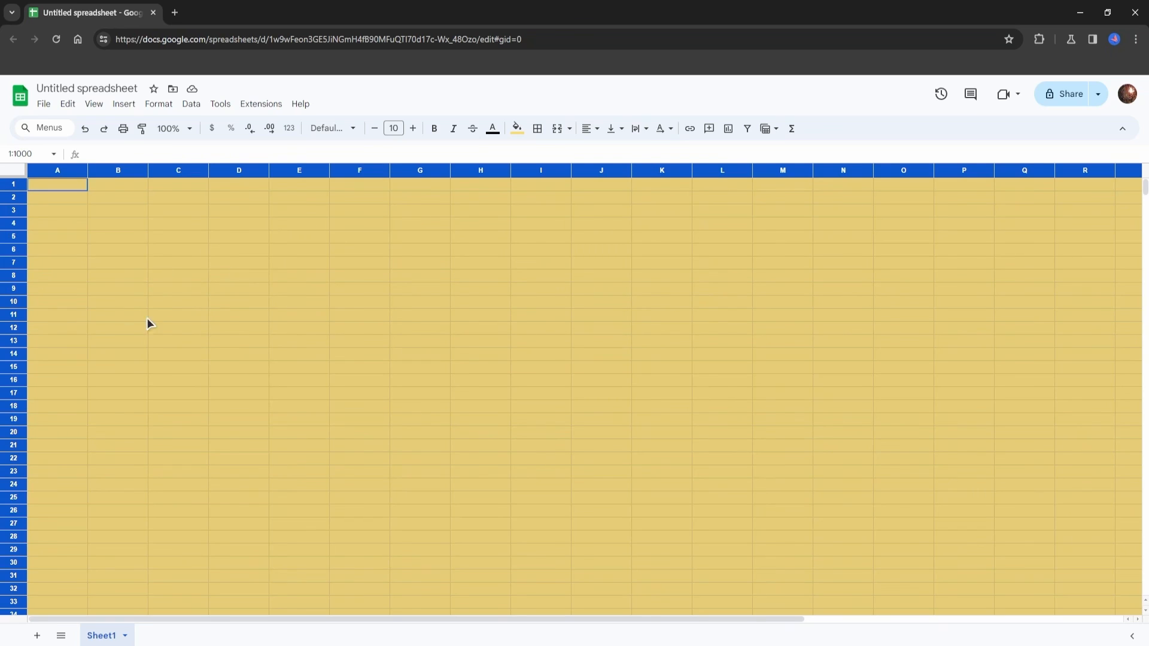
pyautogui.moveTo(182, 323)
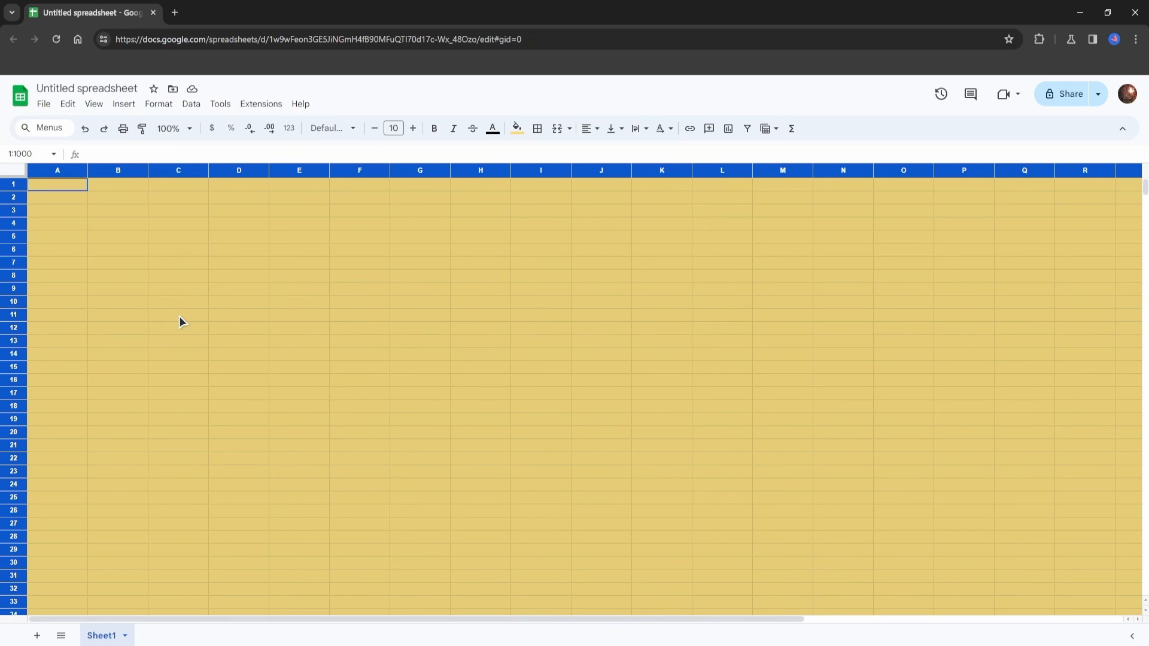
pyautogui.moveTo(176, 309)
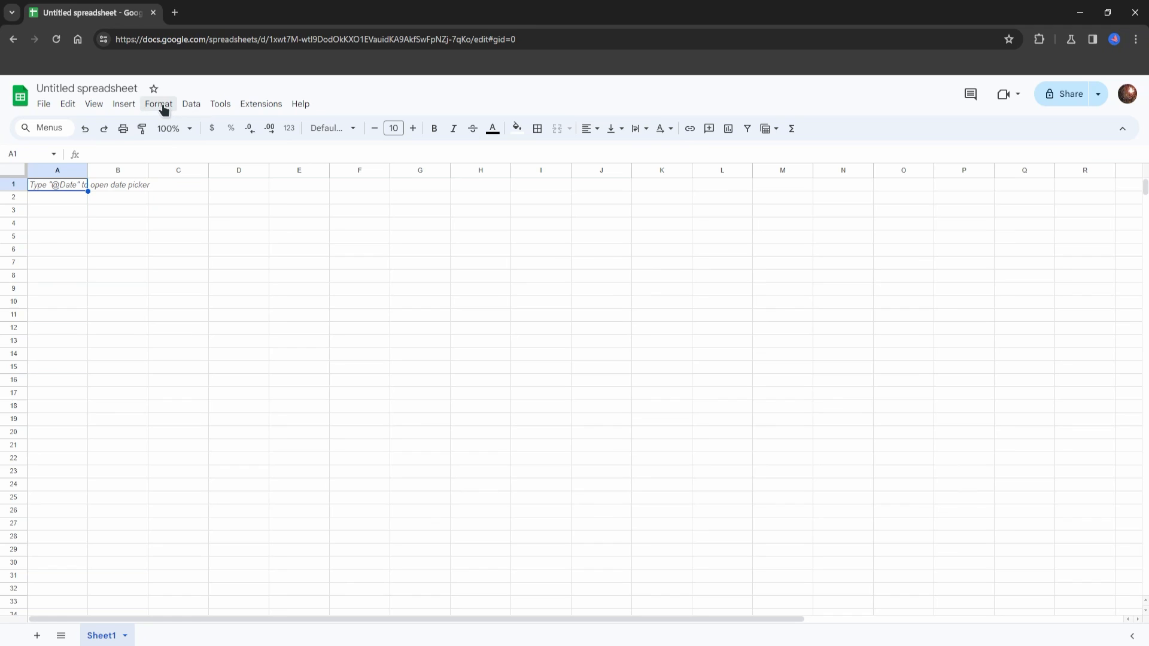
# - Open Format > Alternating colors in the new spreadsheet
pyautogui.click(157, 104)
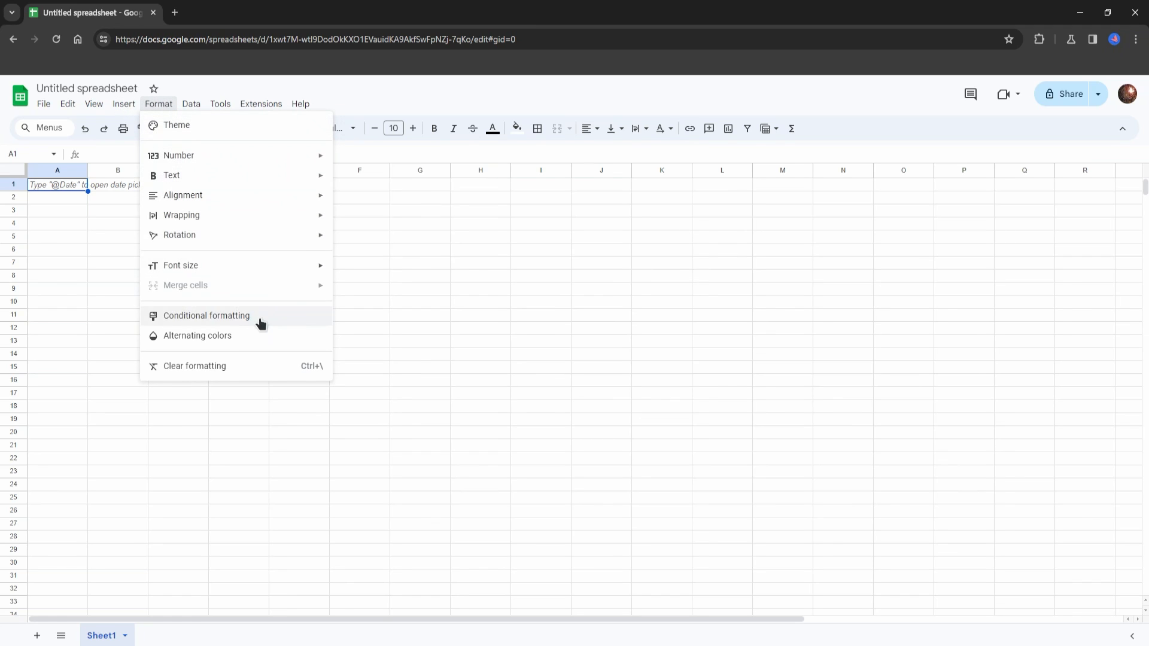
pyautogui.moveTo(228, 342)
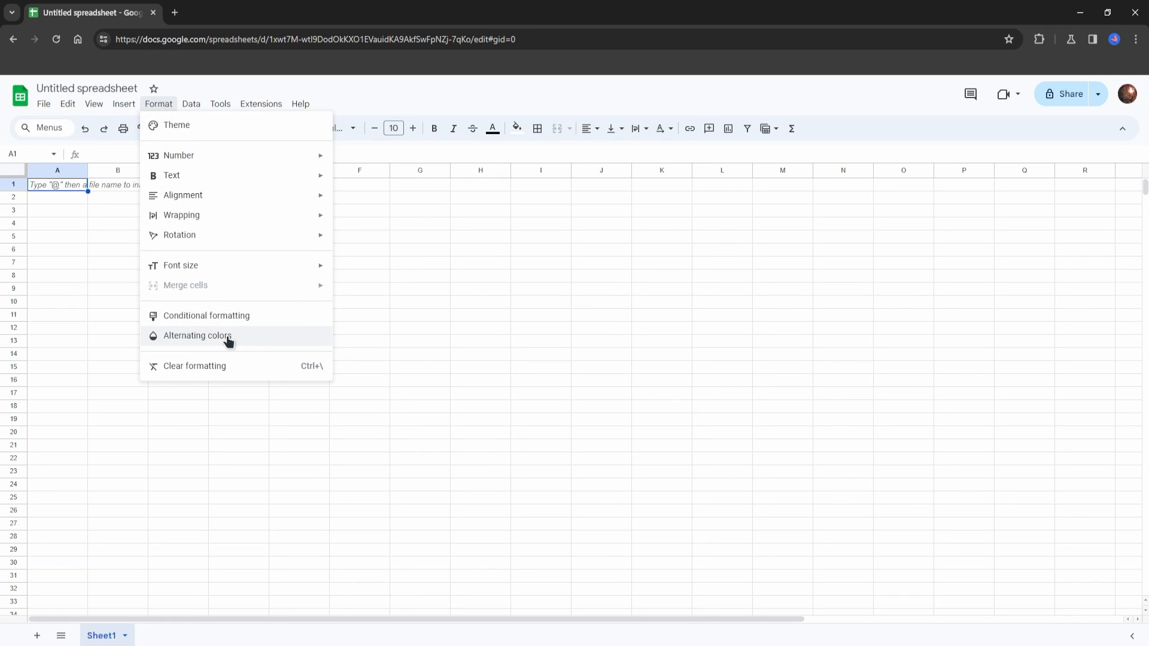
pyautogui.click(197, 336)
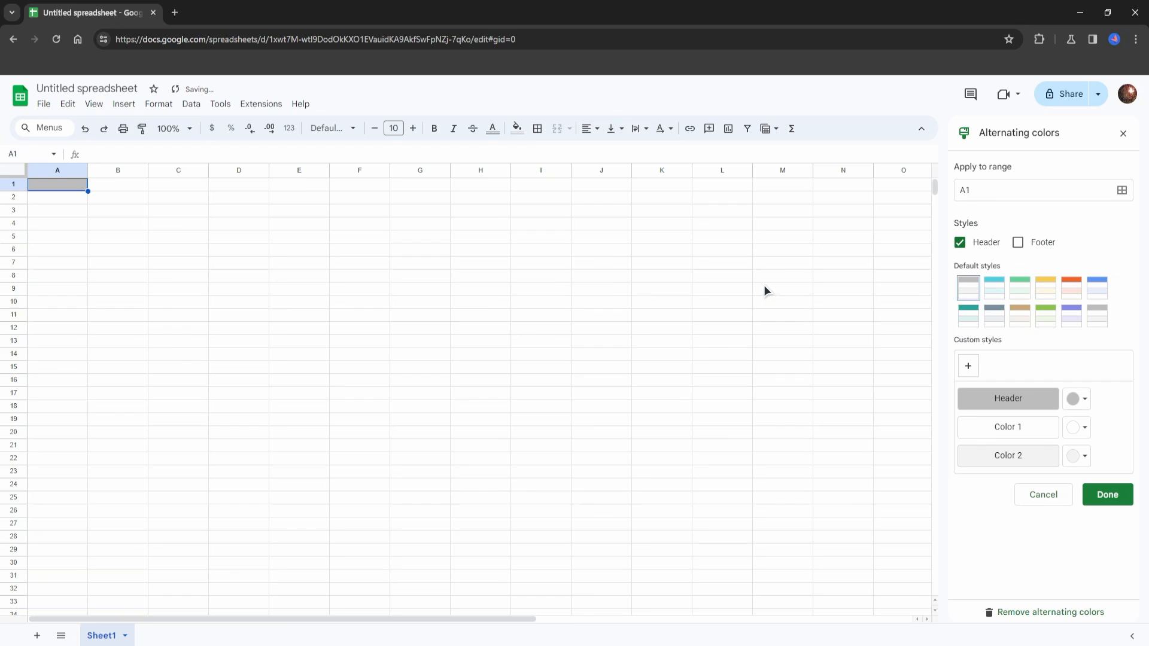
pyautogui.moveTo(1027, 213)
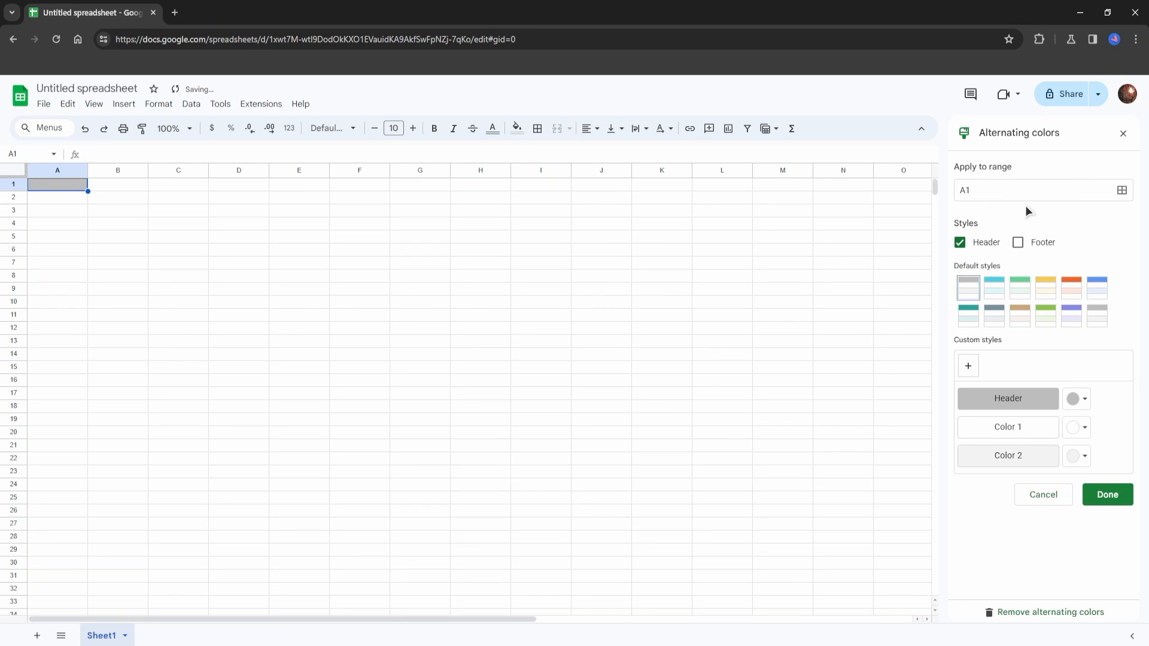
# - Turn off the Header style and set the alternating colours range to 1:1000
pyautogui.click(959, 242)
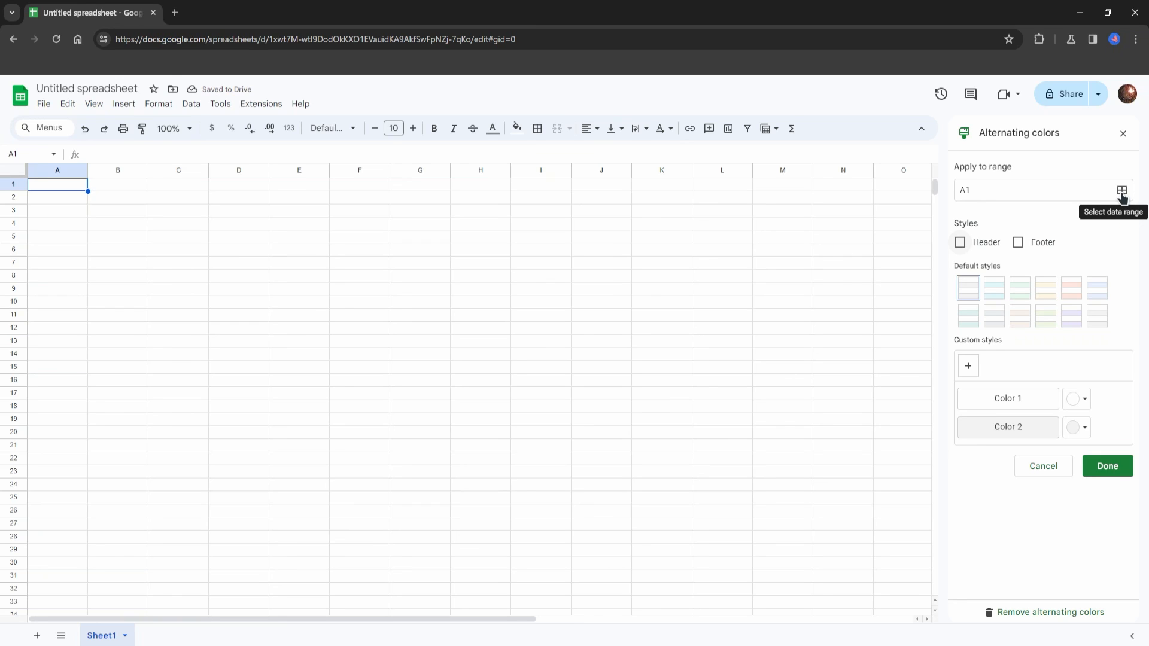
pyautogui.click(1120, 190)
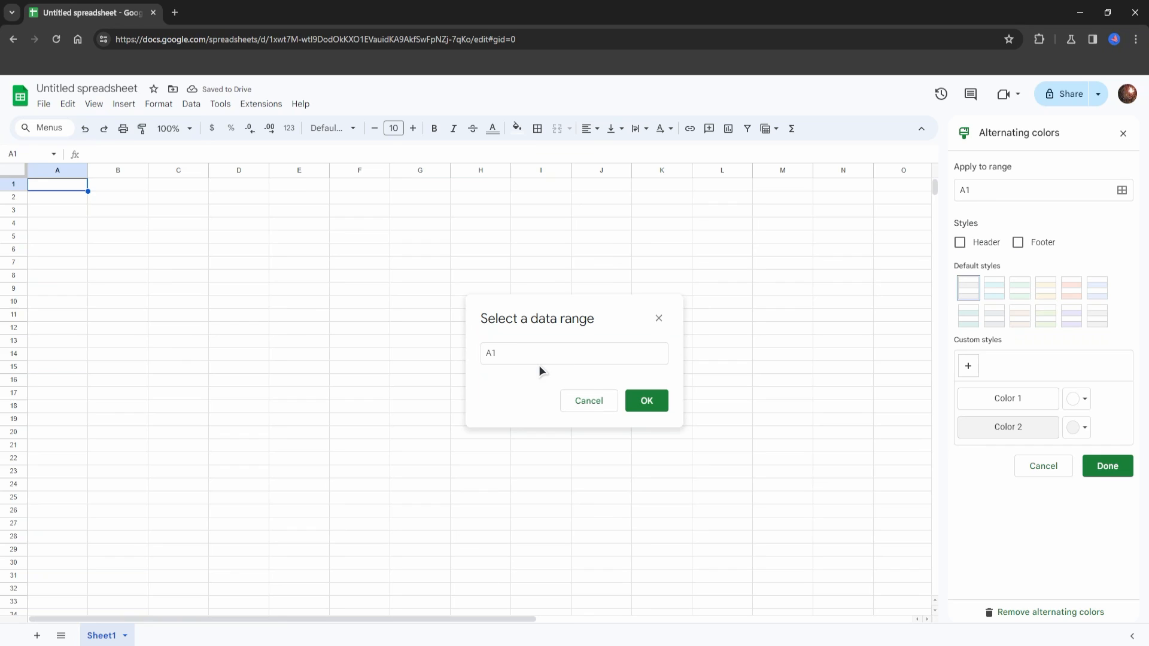
pyautogui.moveTo(18, 173)
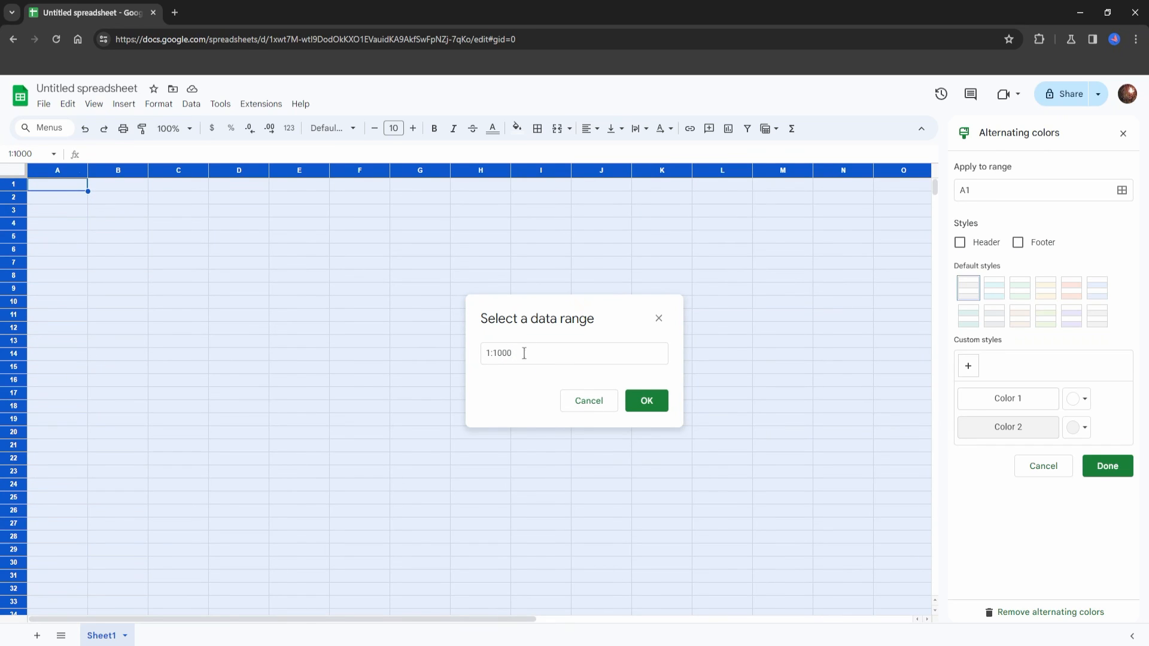
pyautogui.click(573, 353)
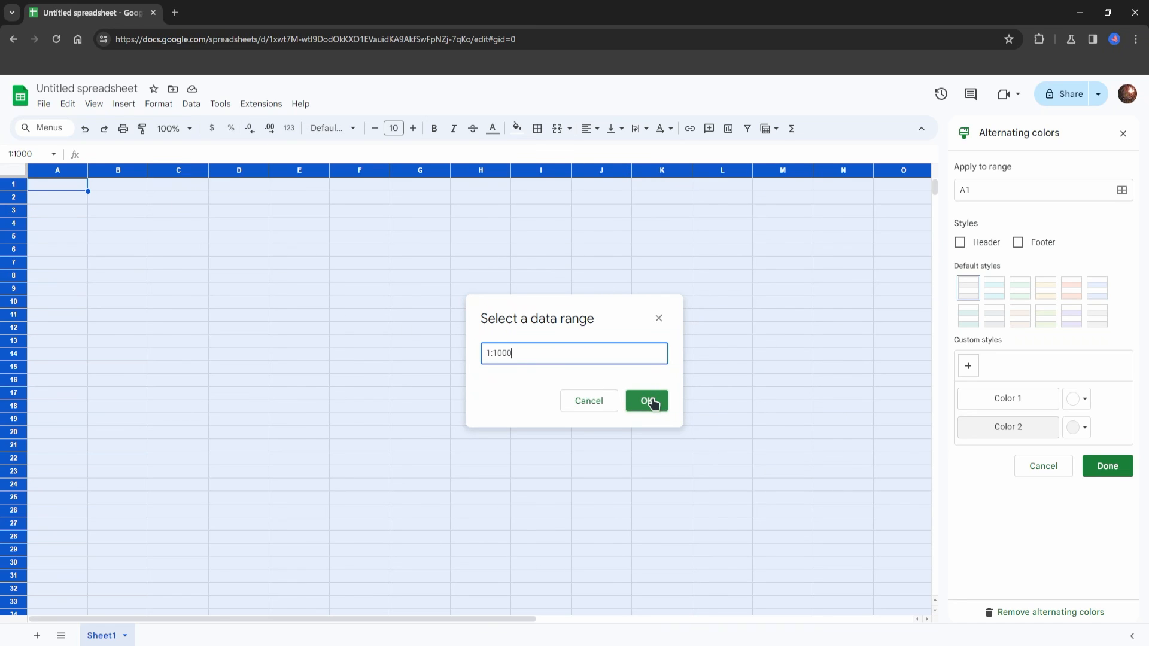
pyautogui.click(646, 400)
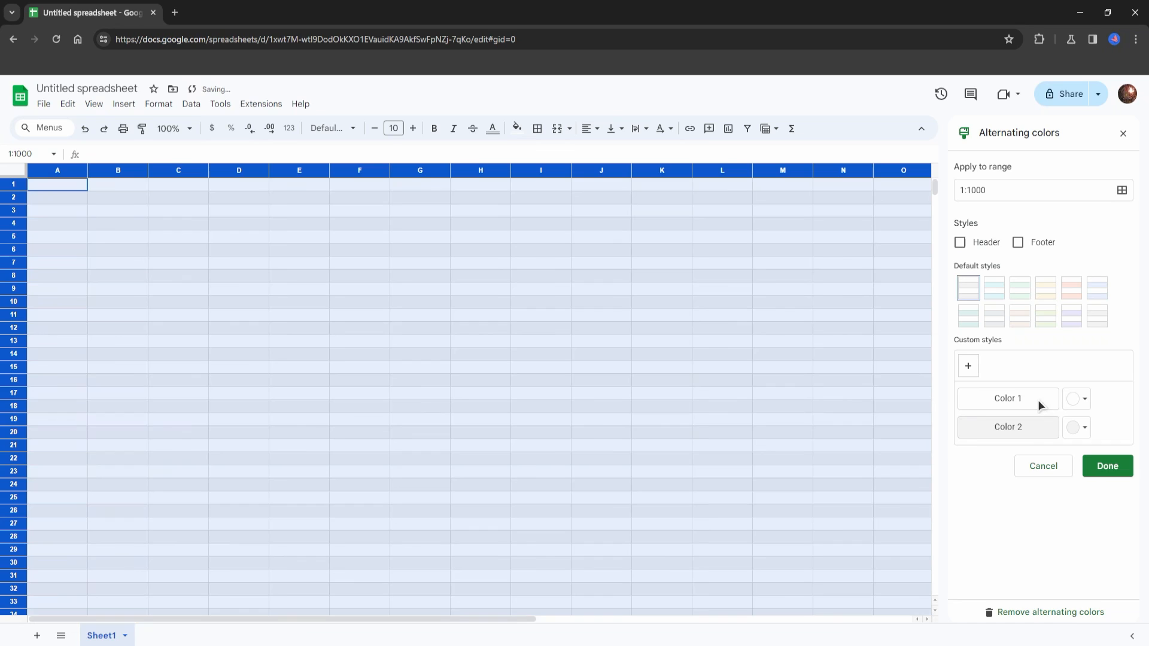
pyautogui.moveTo(1035, 404)
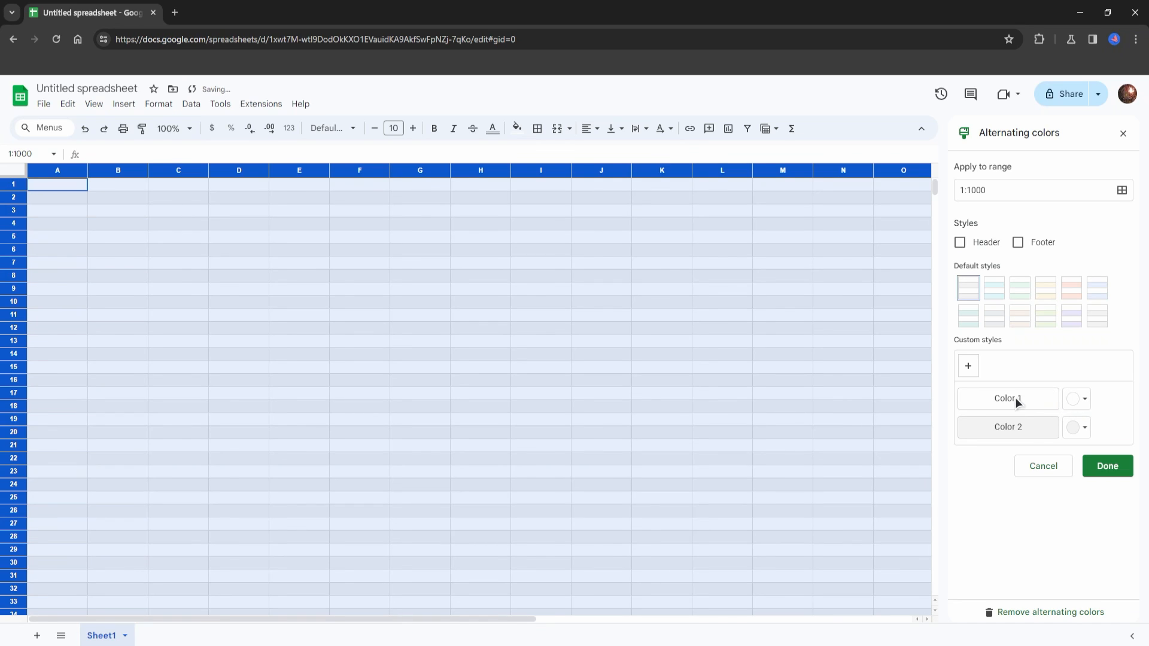
# - Set Color 1 and Color 2 to orange and confirm with Done
pyautogui.click(1076, 399)
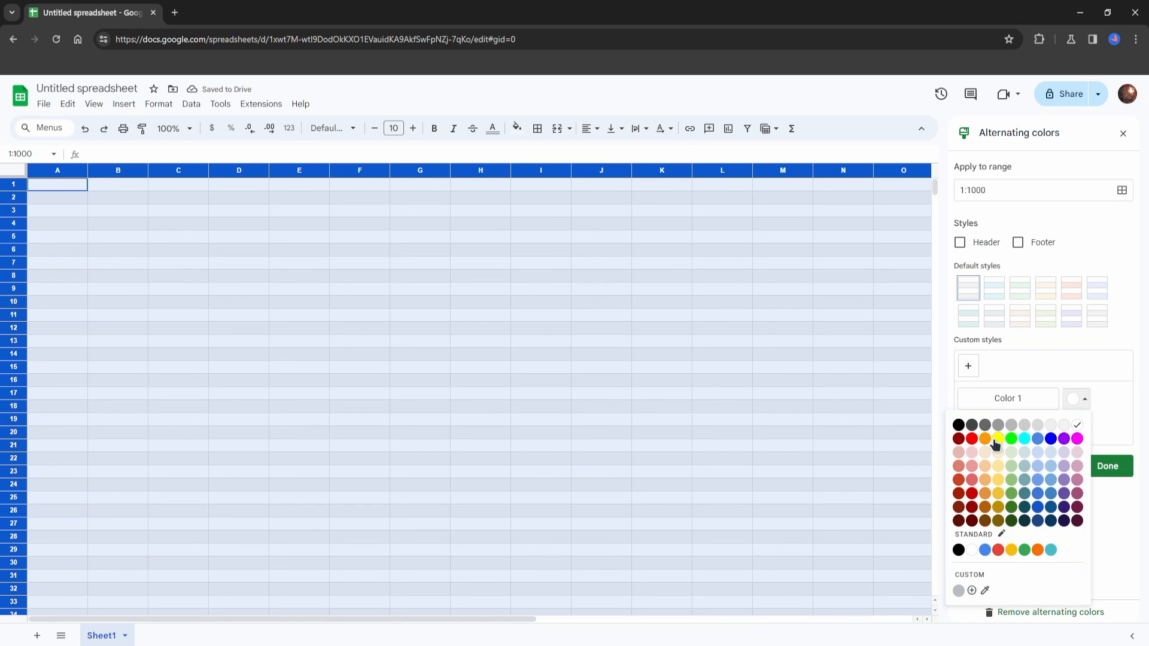
pyautogui.click(984, 437)
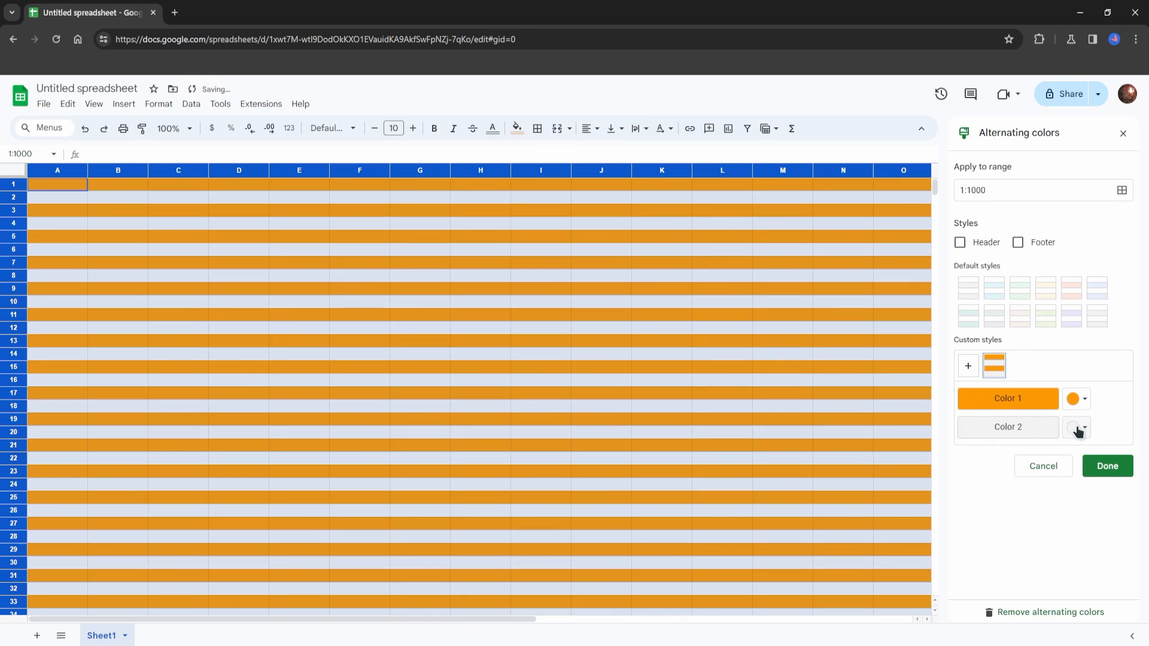
pyautogui.click(1076, 427)
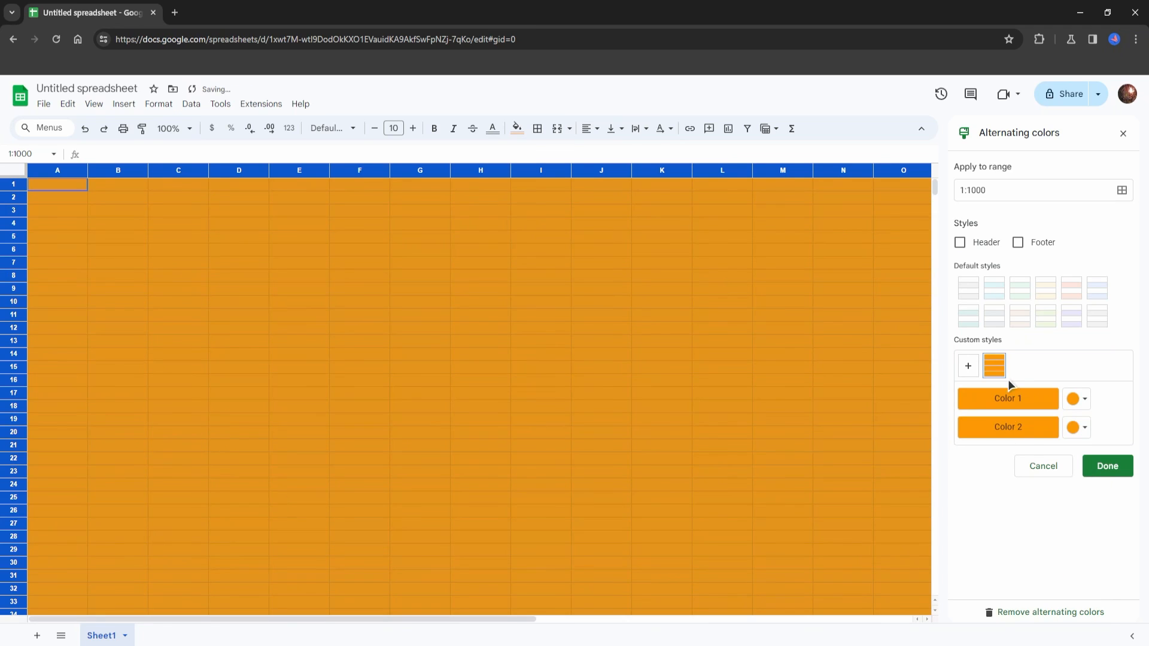
pyautogui.moveTo(1092, 313)
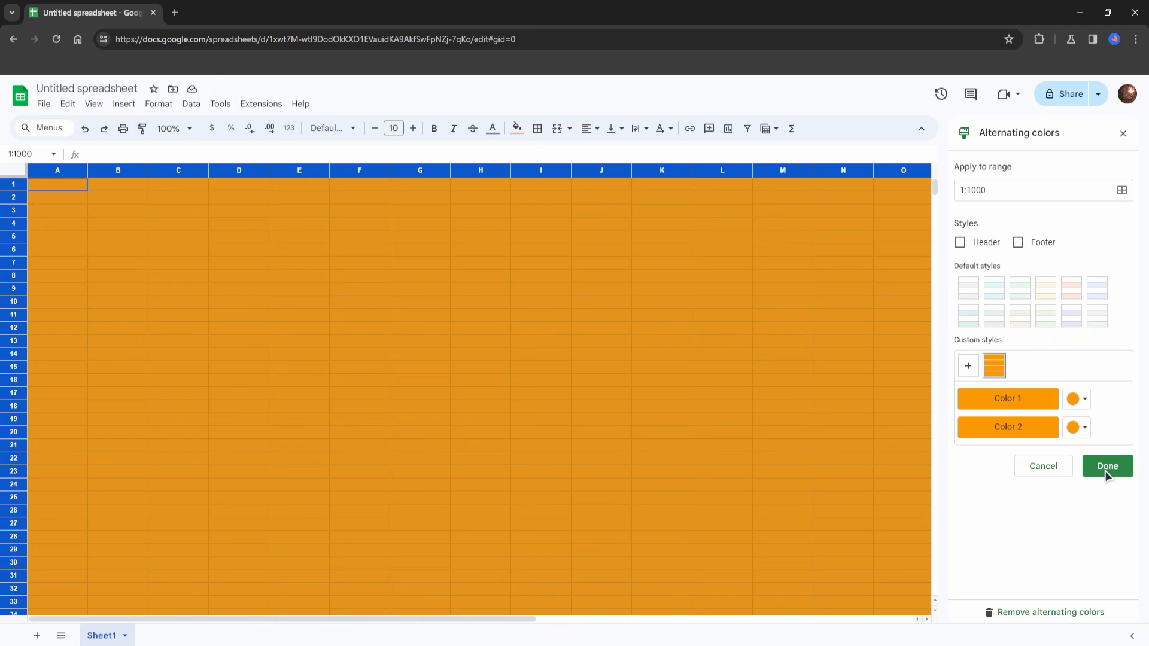
pyautogui.click(1106, 466)
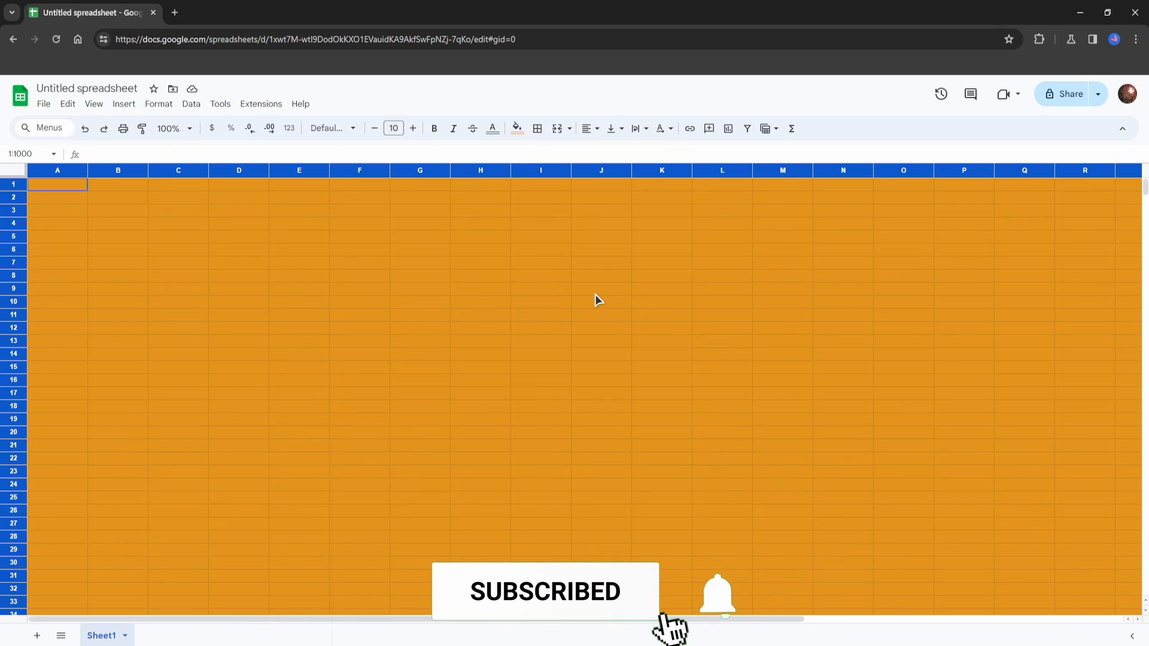
pyautogui.click(717, 594)
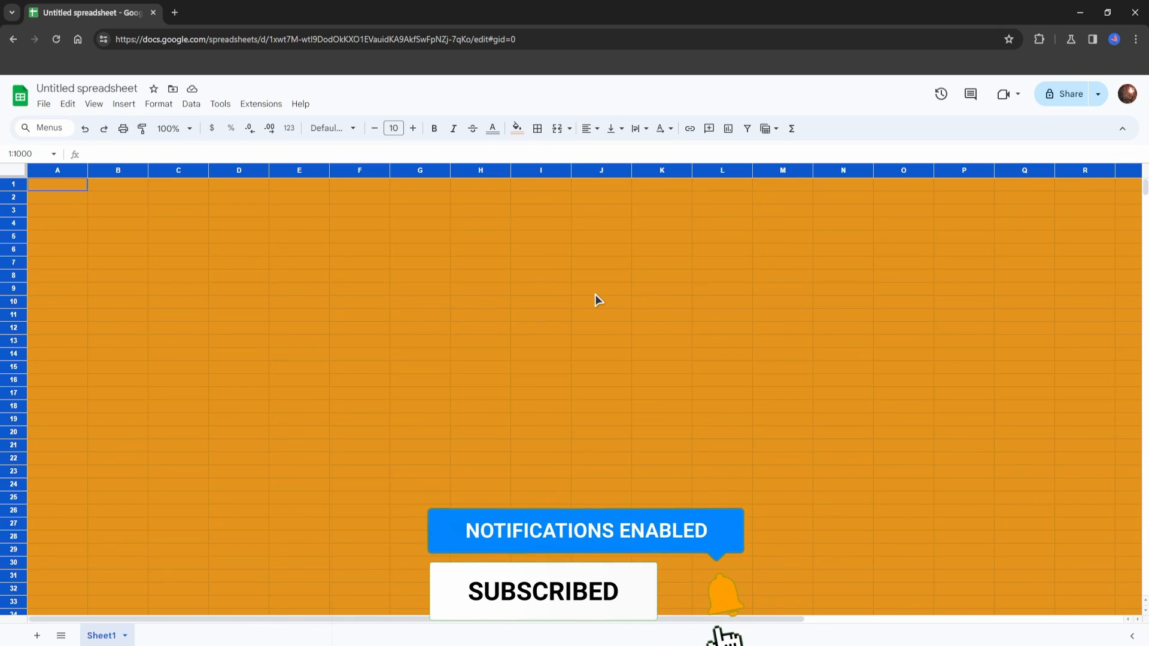